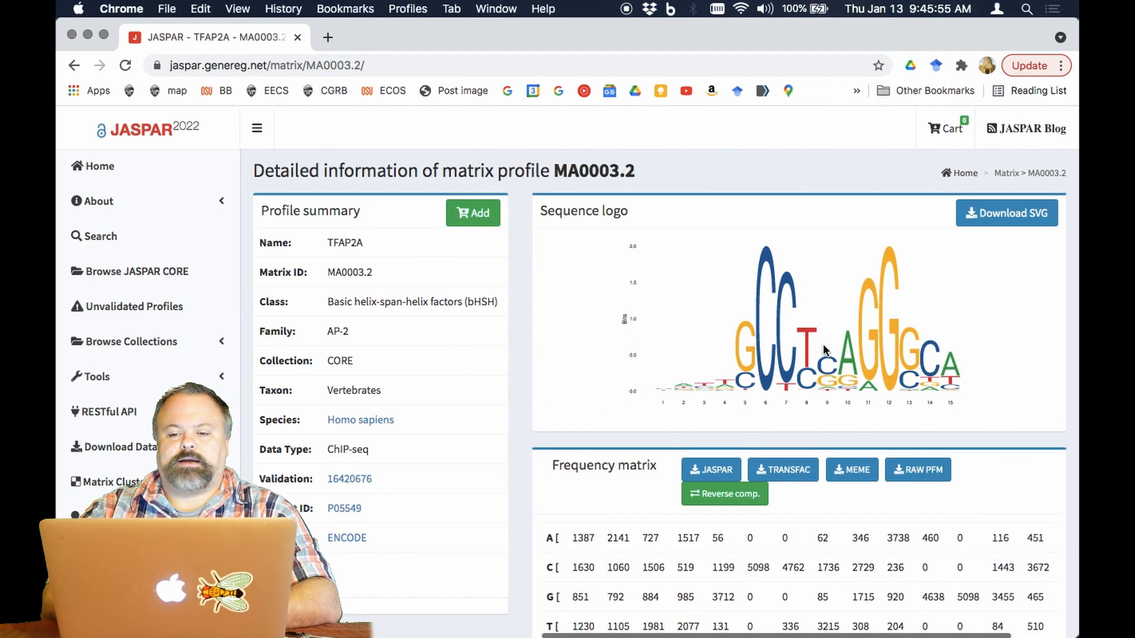
- Finish and run x = Seq('GCAGC…GCTAC'), storing the DNA sequence in x
scroll("down", 3)
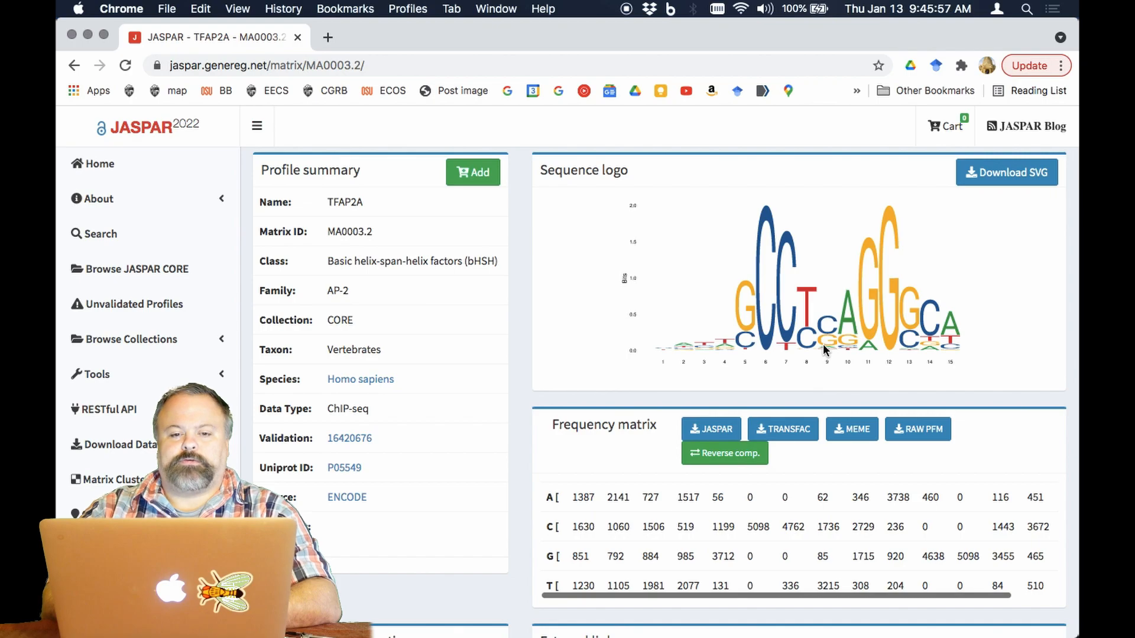
scroll("up", 3)
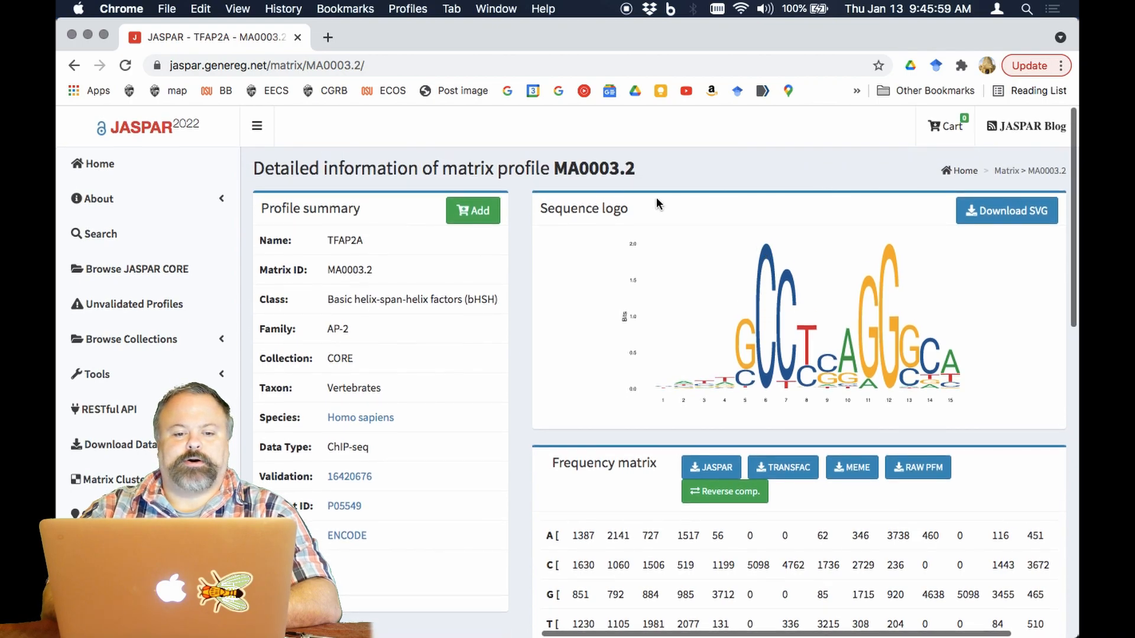
double_click(412, 299)
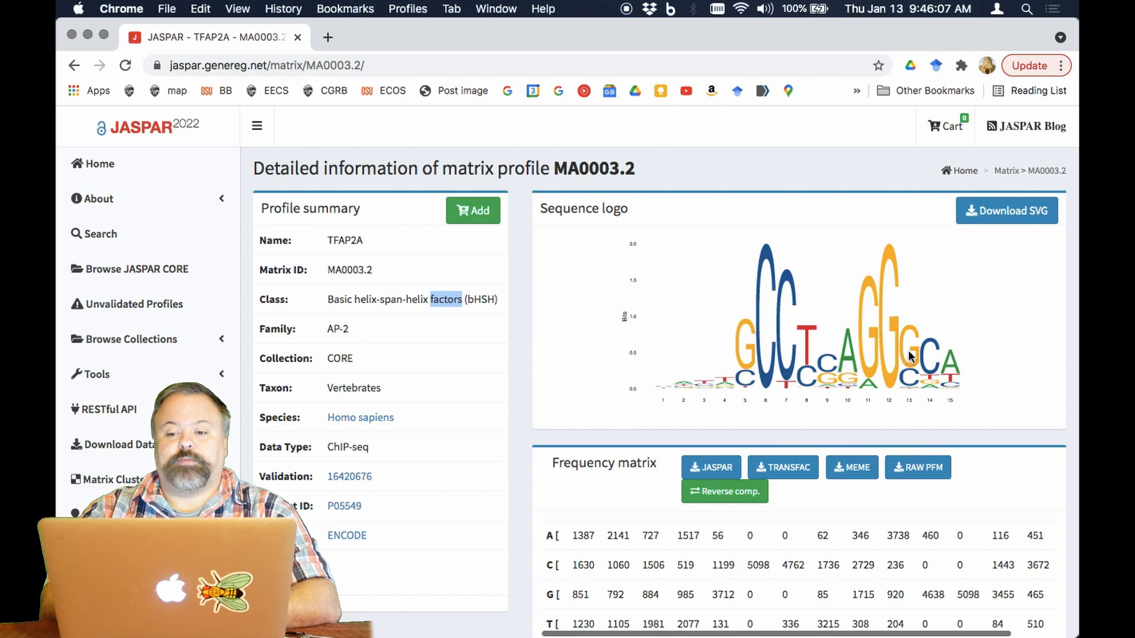
mouse_move(847, 360)
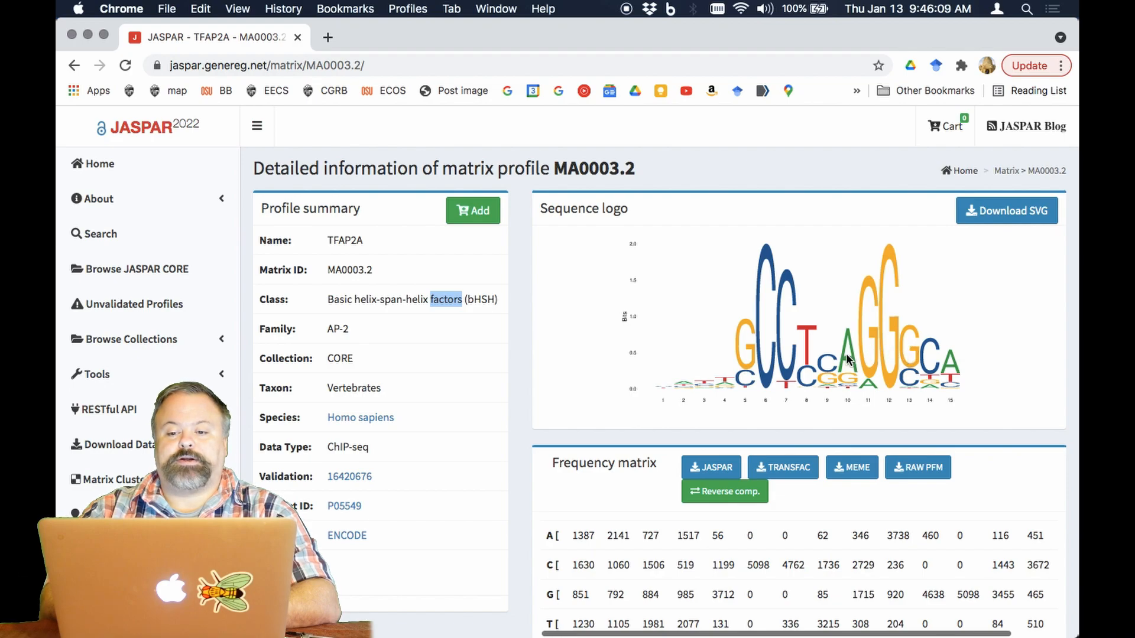
mouse_move(803, 350)
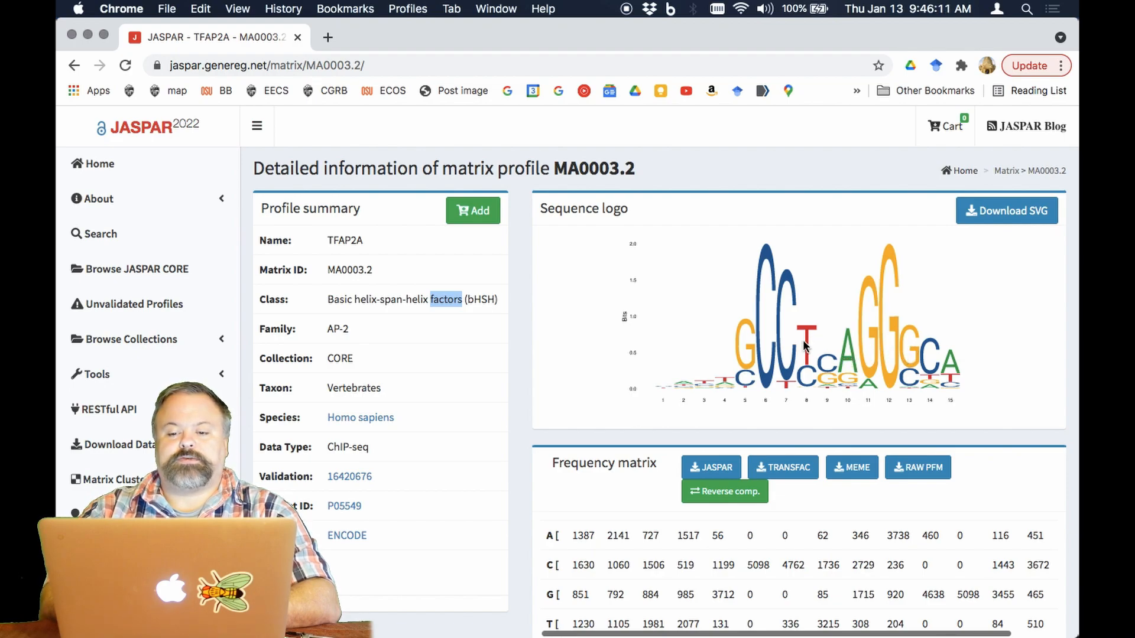
mouse_move(751, 373)
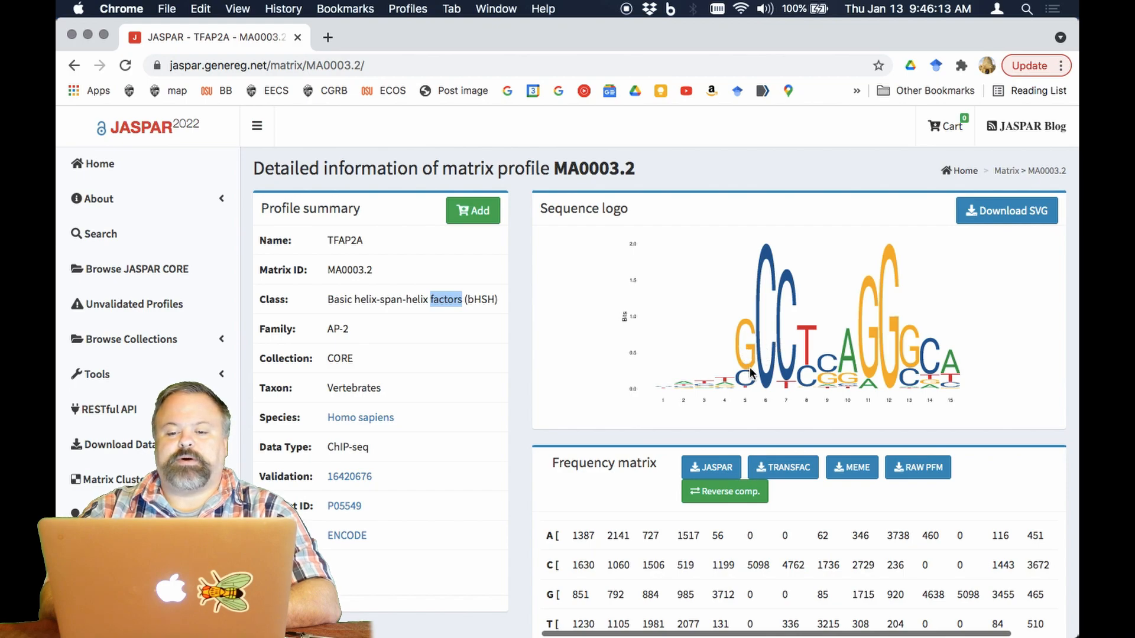
mouse_move(891, 375)
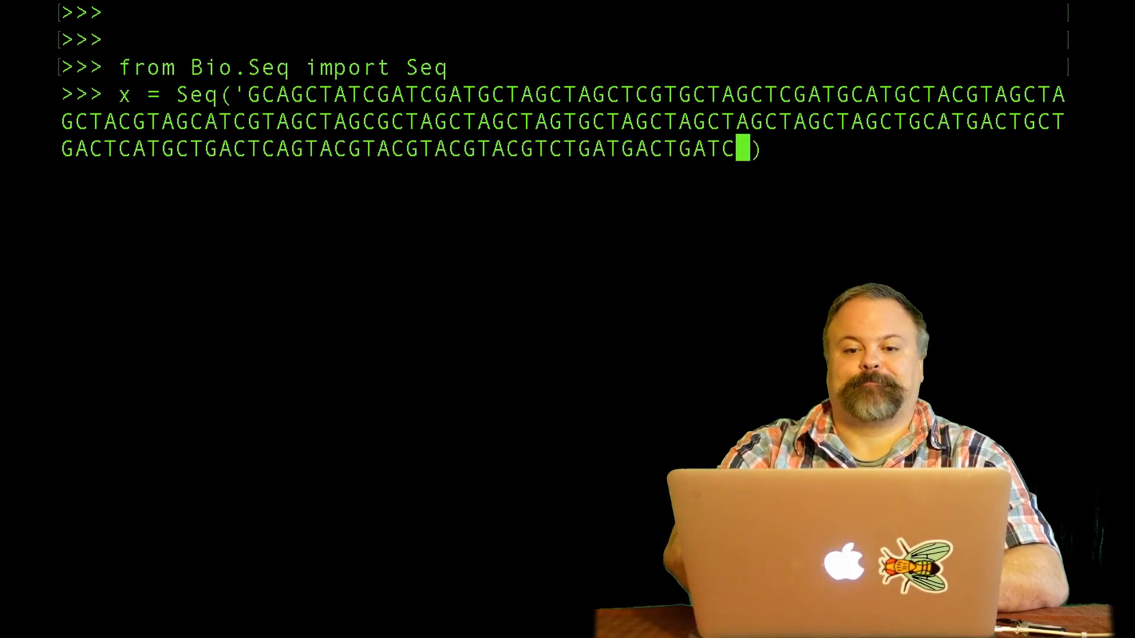
key("Return")
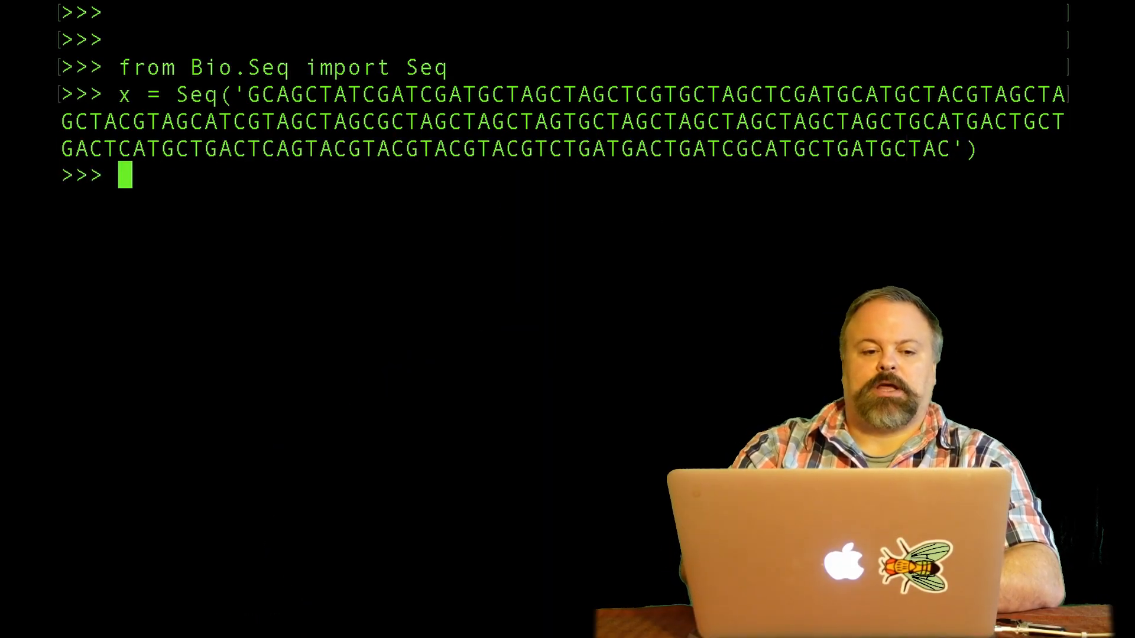
type("x")
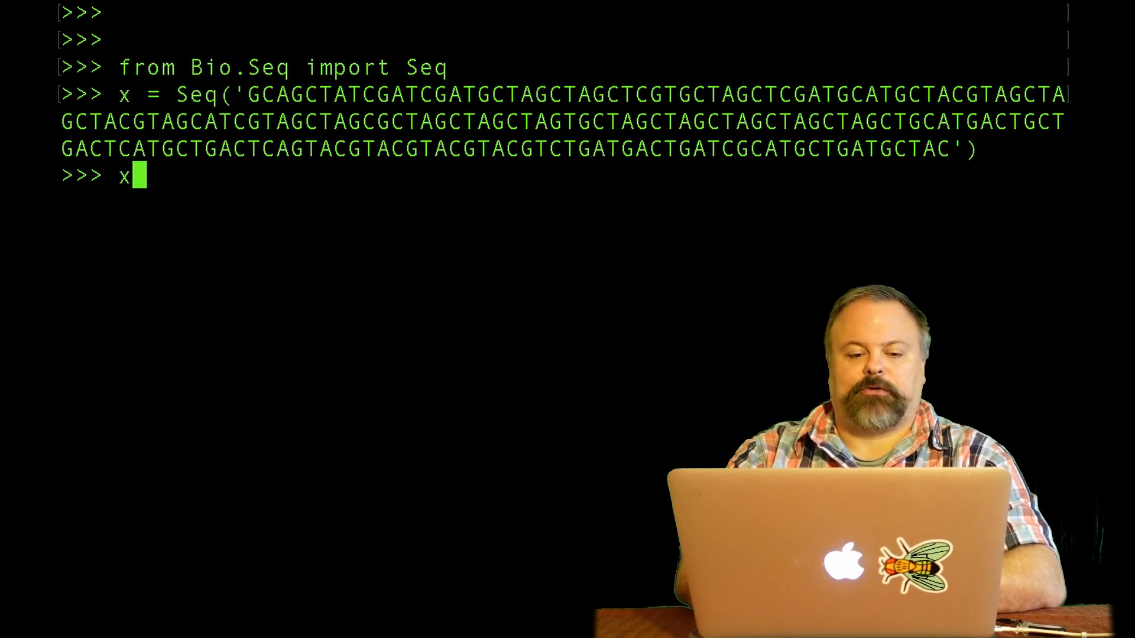
- Define palindrome as x + x.reverse_complement()
type("palindr")
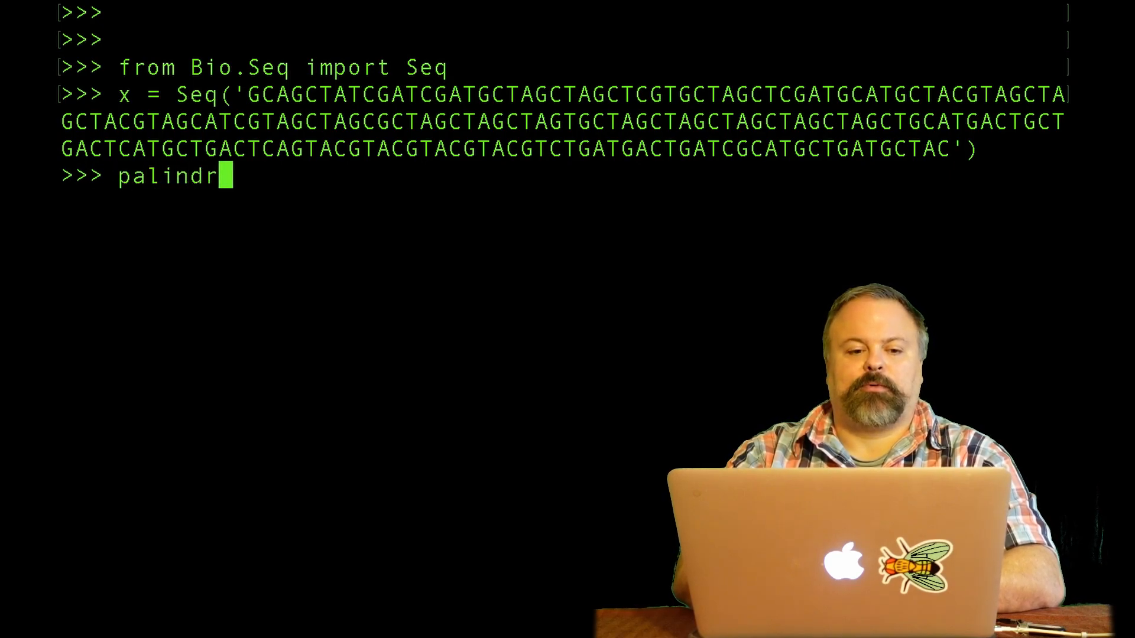
type("ome = x + x")
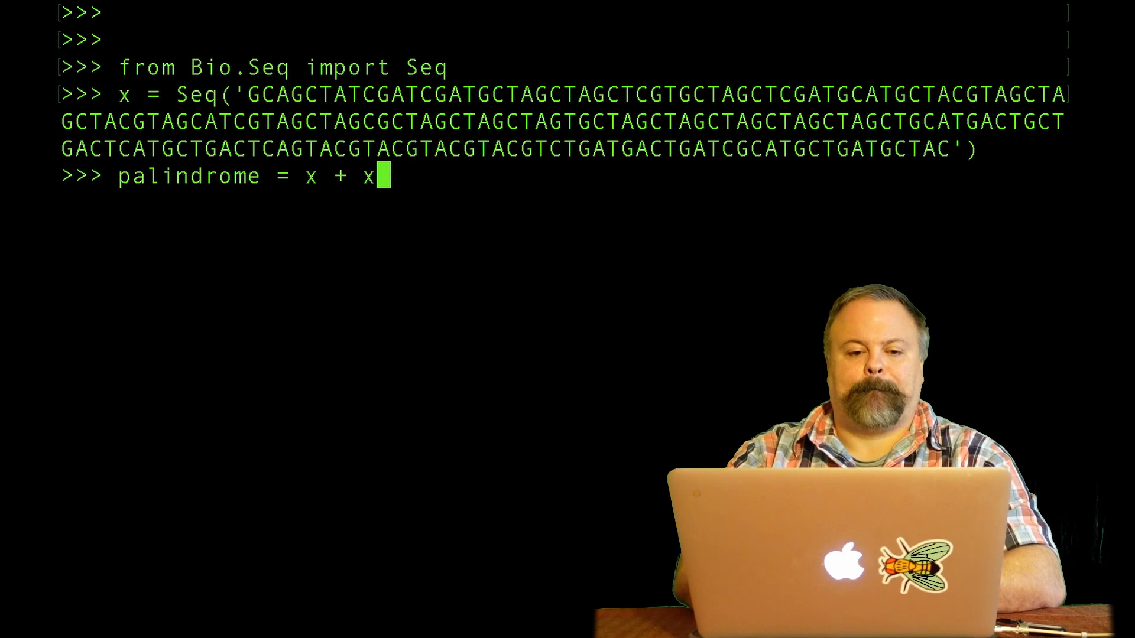
type(".reverse_complement(")
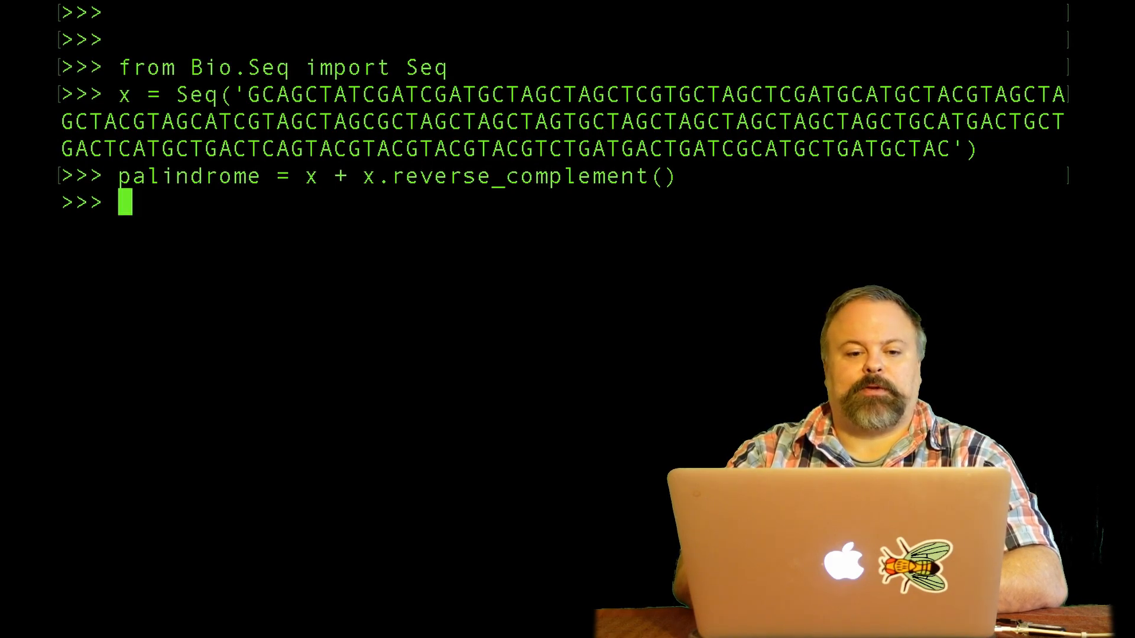
- Check palindrome == palindrome.reverse_complement(), which returns True
type("palindr")
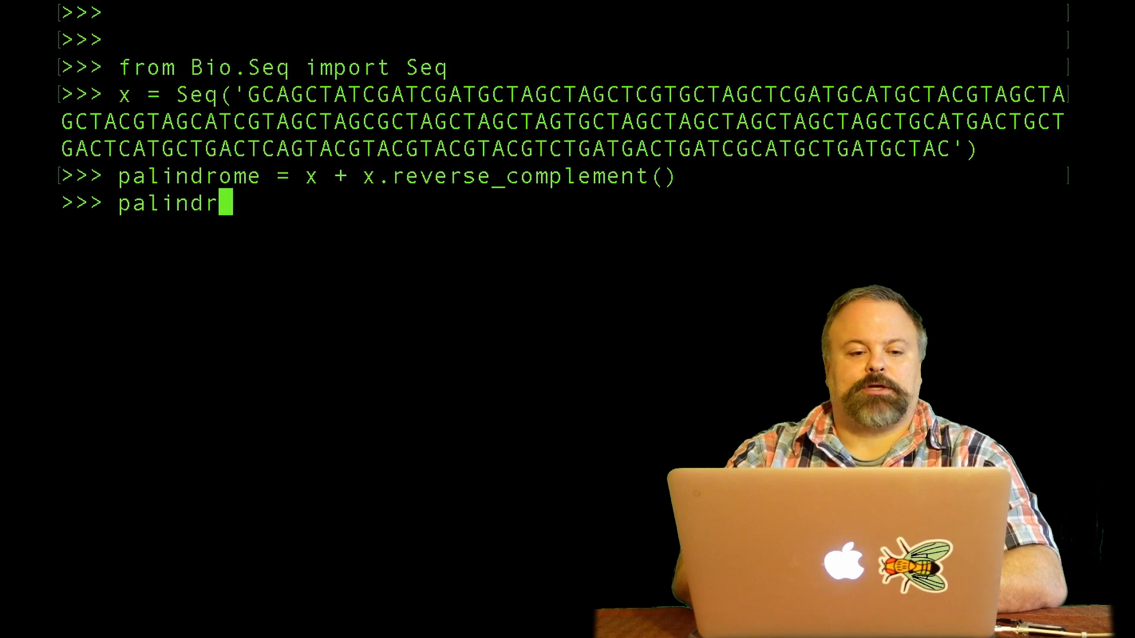
type("ome ==")
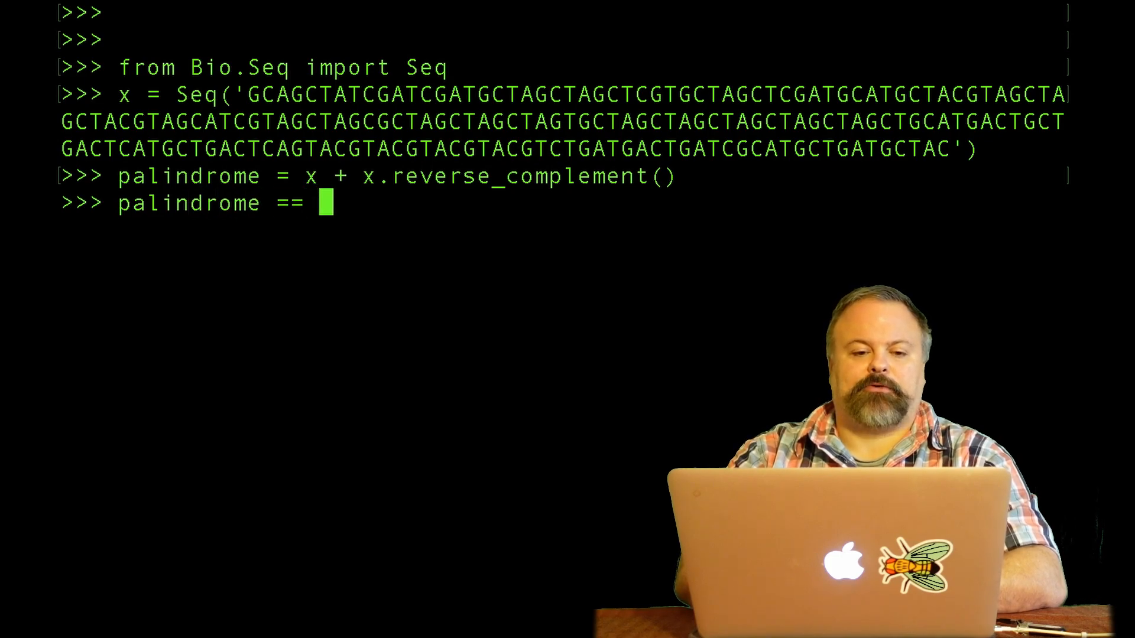
type("palindrome.v")
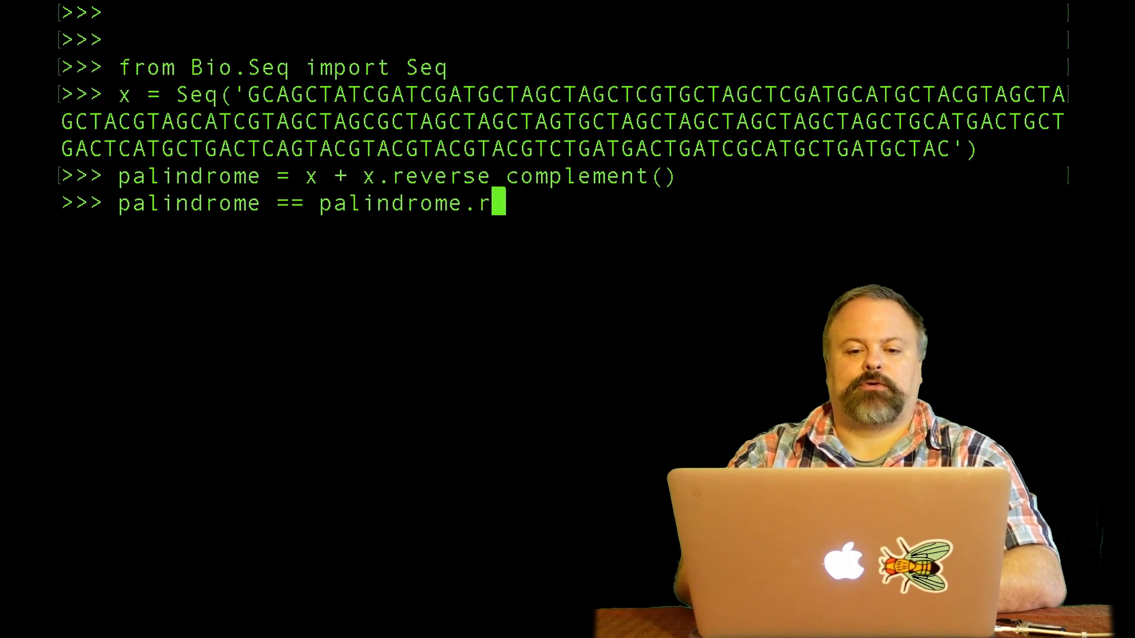
type("everse_complement(")
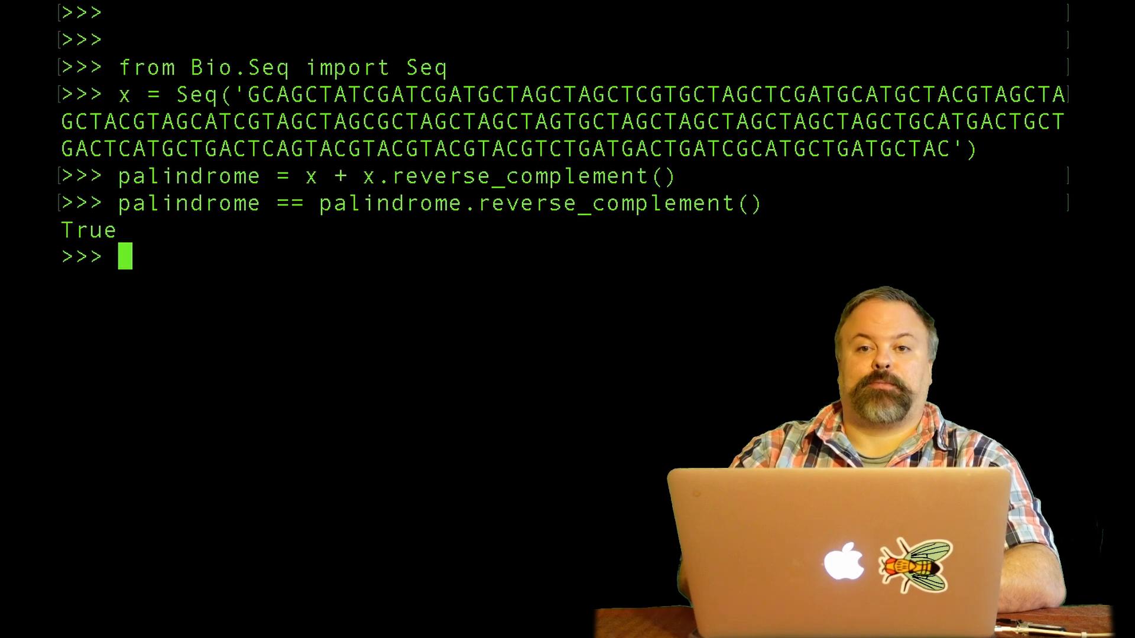
- Write 'if palindrome == palindrome.reverse_complement()' with a partial print("Yes, it is a") line
type("if palindrome == palindrome.reverse_complement():")
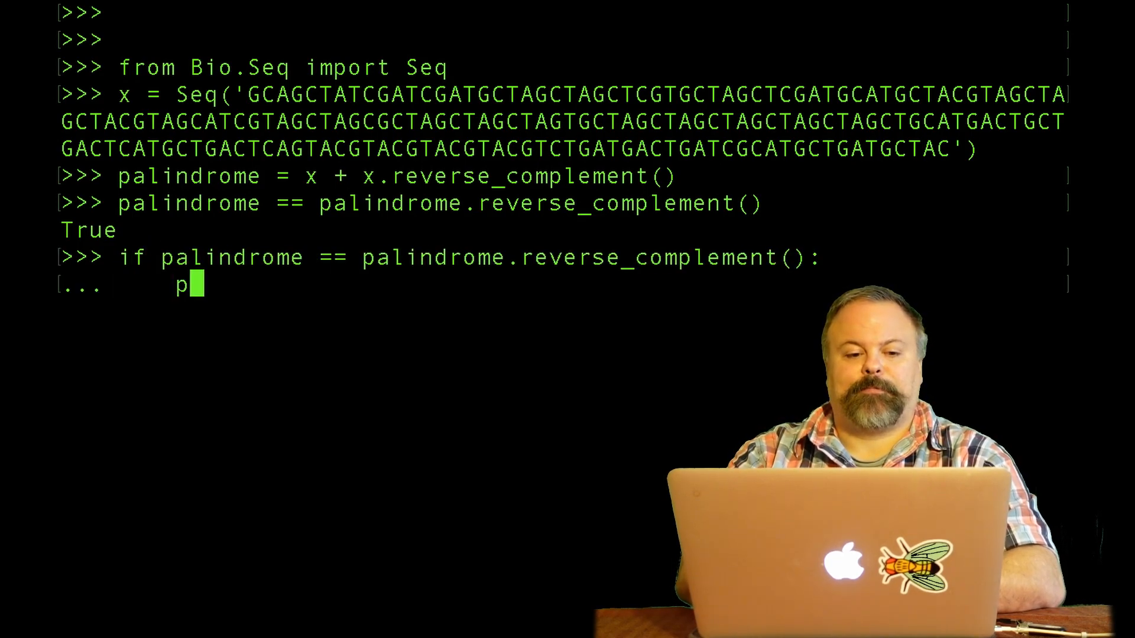
type("rint(\"")
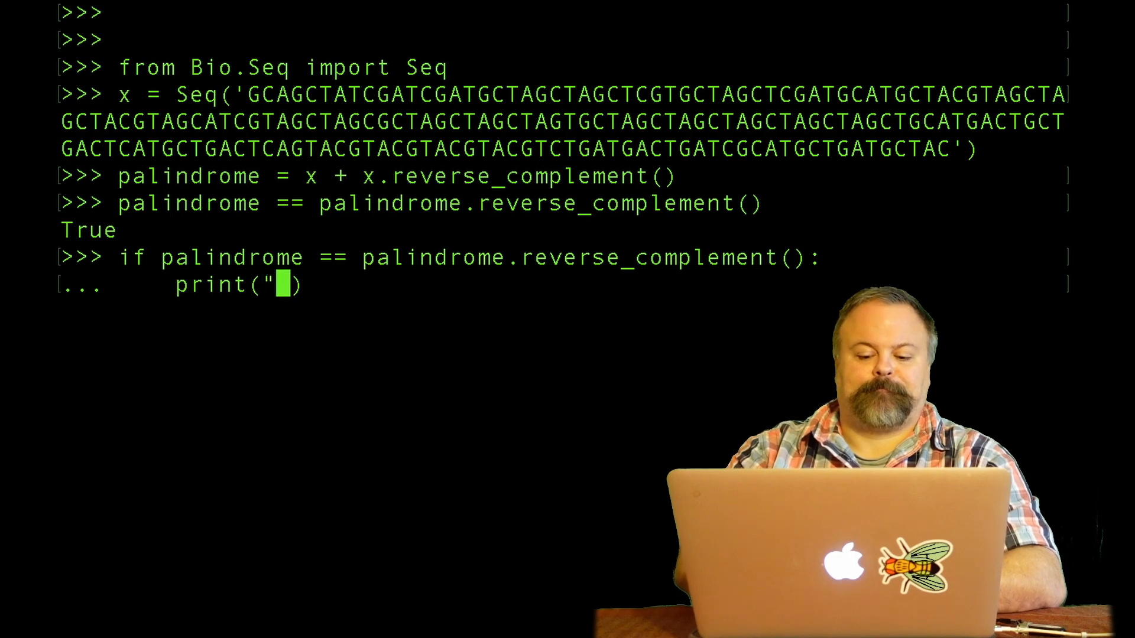
type("Yes, it is a")
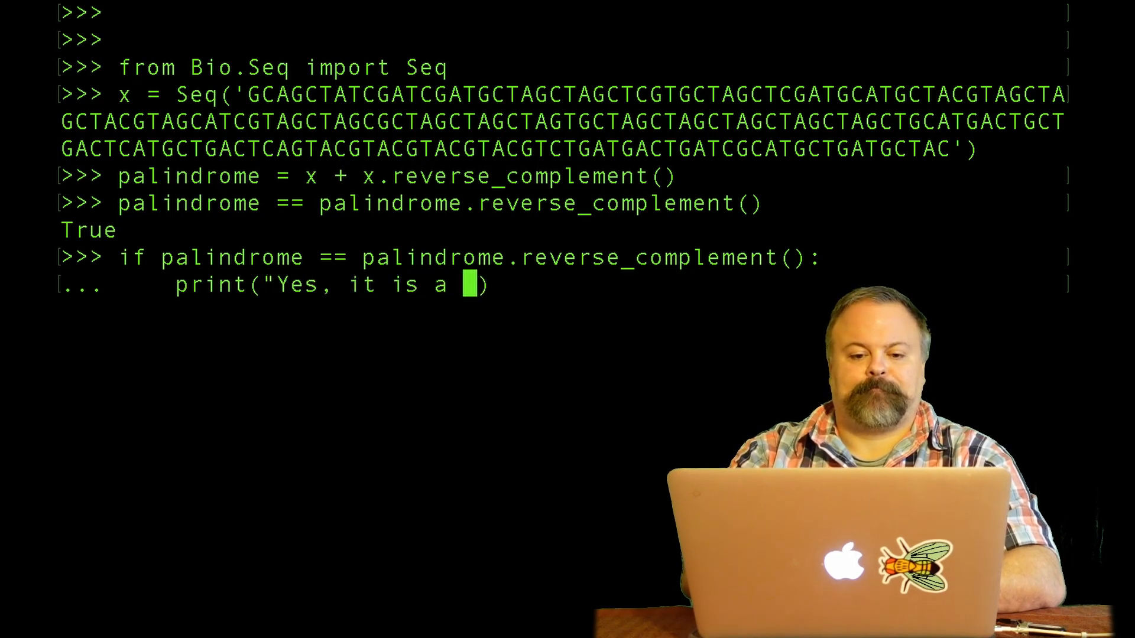